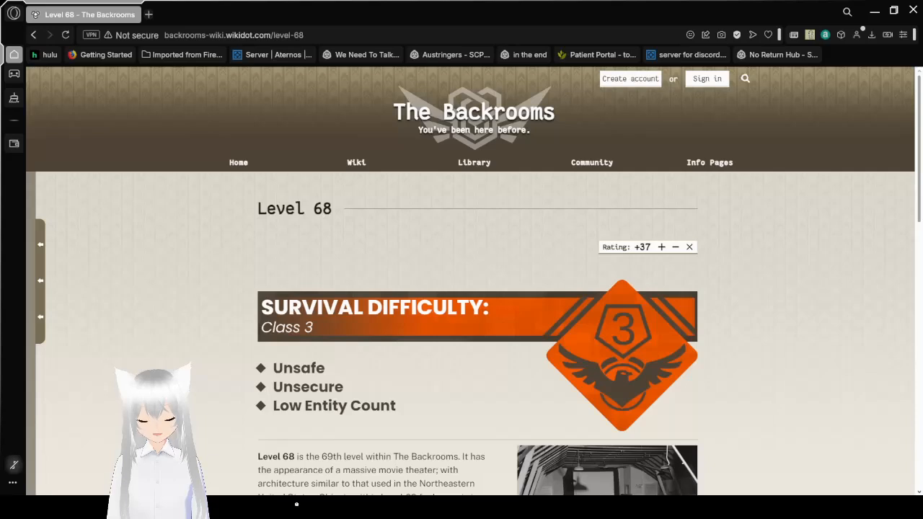
{"action": "mouse_move", "coordinate": [467, 418]}
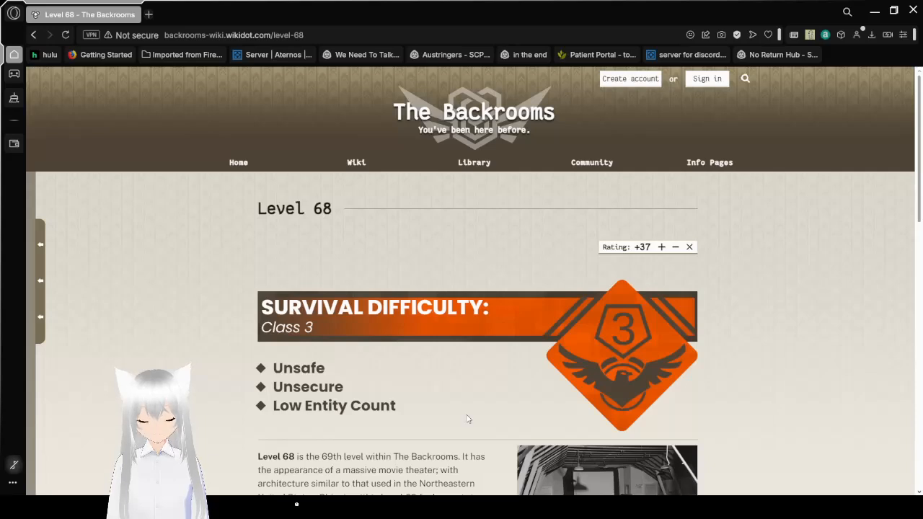
{"action": "mouse_move", "coordinate": [759, 367]}
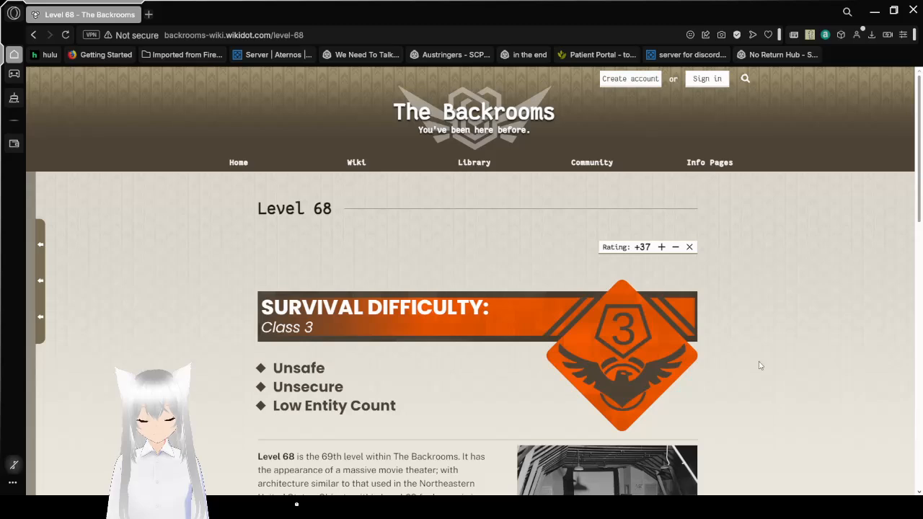
{"action": "scroll", "scroll_direction": "down", "scroll_amount": 3}
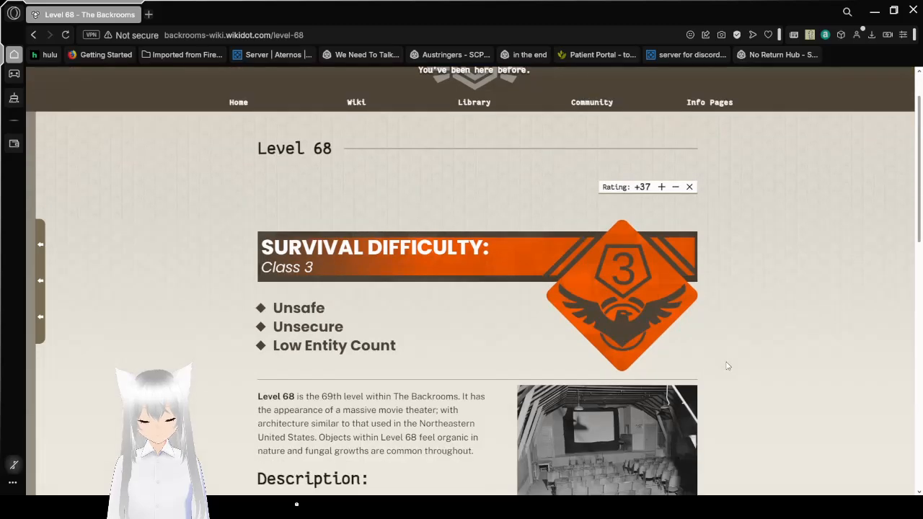
{"action": "scroll", "scroll_direction": "down", "scroll_amount": 3}
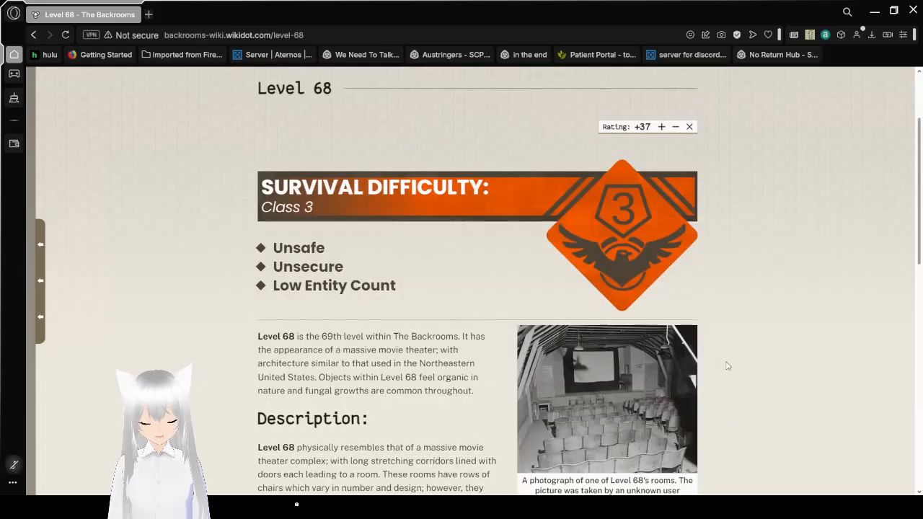
{"action": "scroll", "scroll_direction": "down", "scroll_amount": 3}
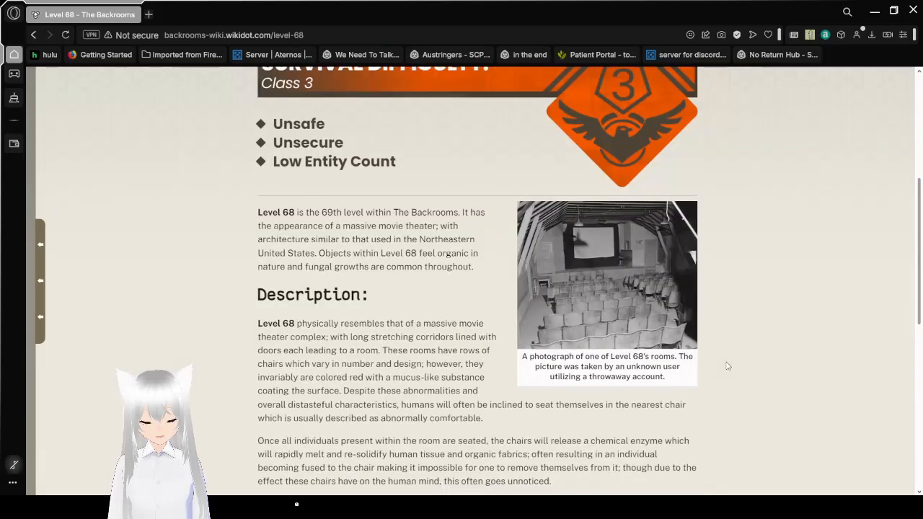
{"action": "scroll", "scroll_direction": "down", "scroll_amount": 3}
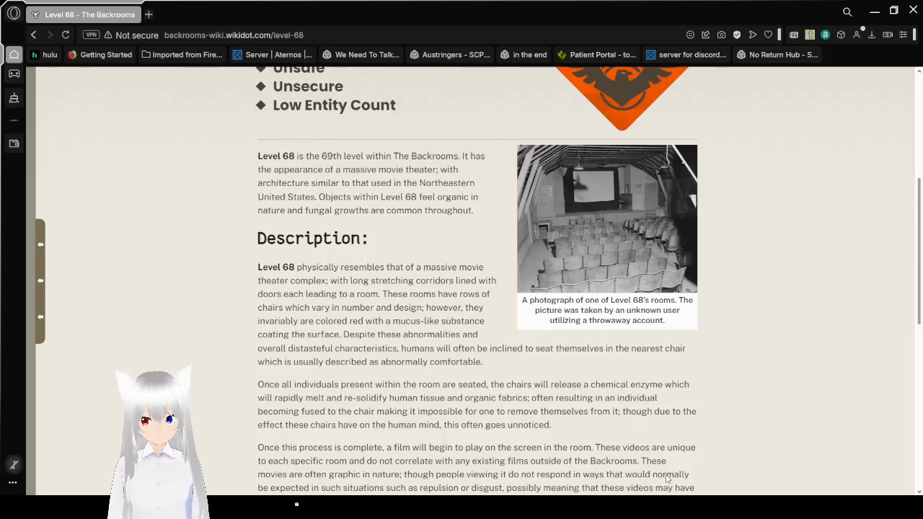
{"action": "scroll", "scroll_direction": "down", "scroll_amount": 3}
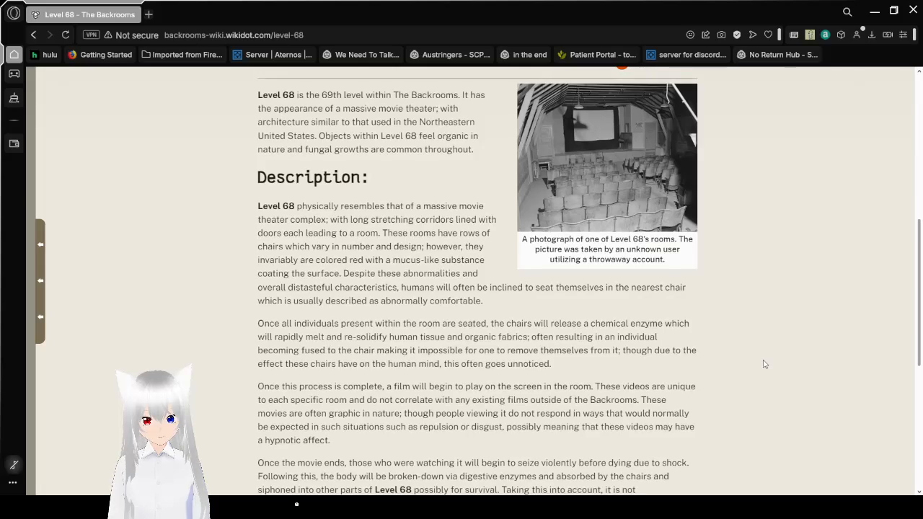
{"action": "scroll", "scroll_direction": "down", "scroll_amount": 3}
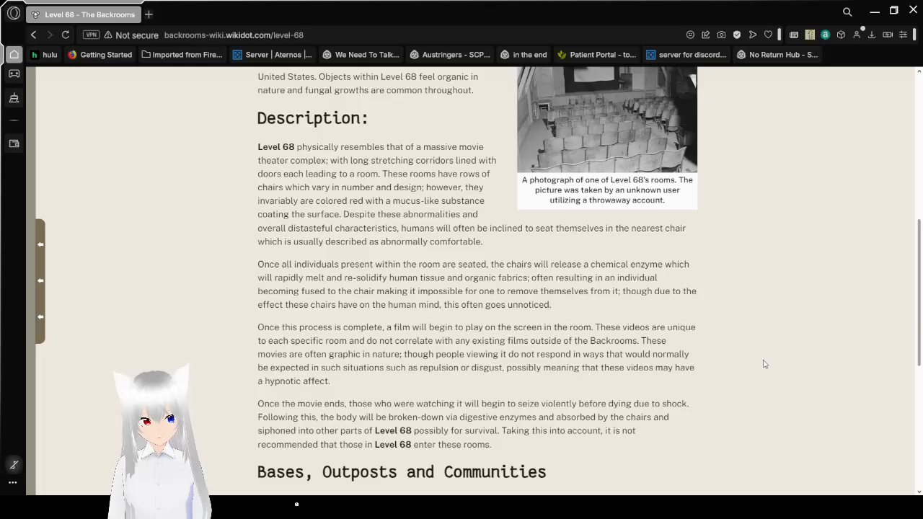
{"action": "scroll", "scroll_direction": "down", "scroll_amount": 3}
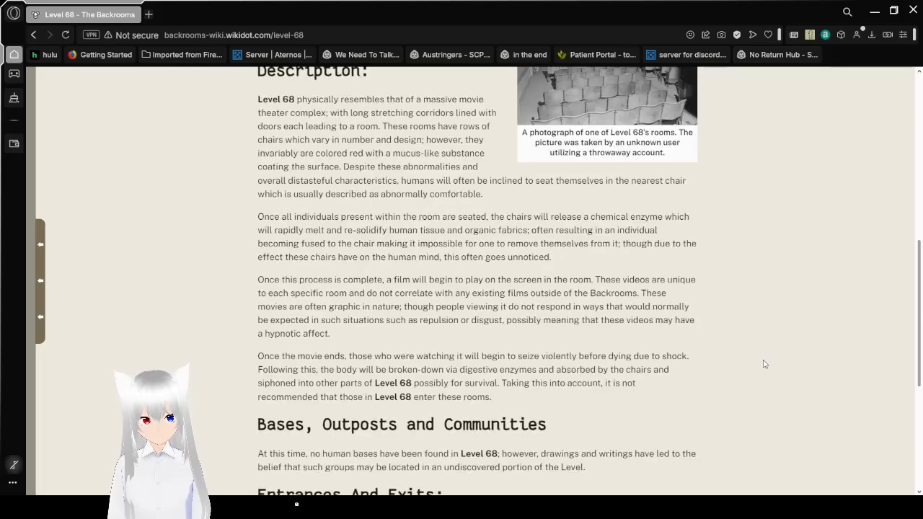
{"action": "scroll", "scroll_direction": "down", "scroll_amount": 3}
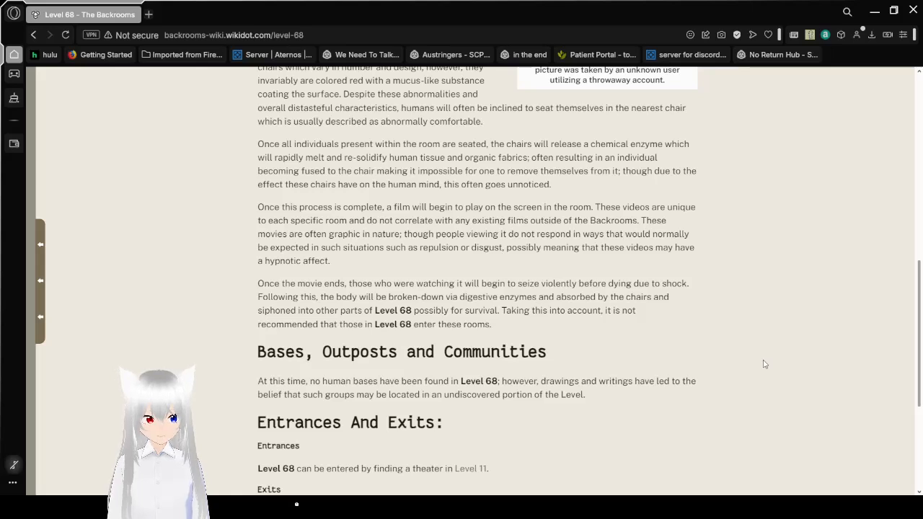
{"action": "scroll", "scroll_direction": "down", "scroll_amount": 3}
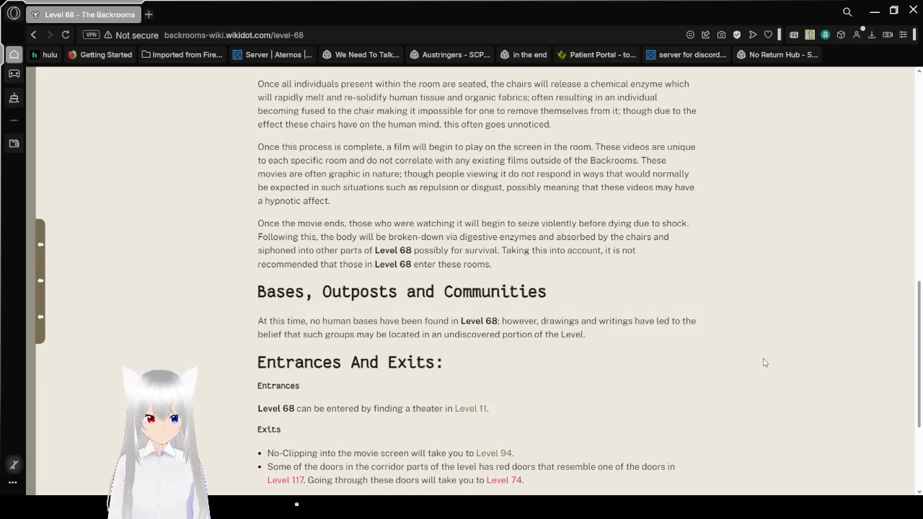
{"action": "scroll", "scroll_direction": "down", "scroll_amount": 3}
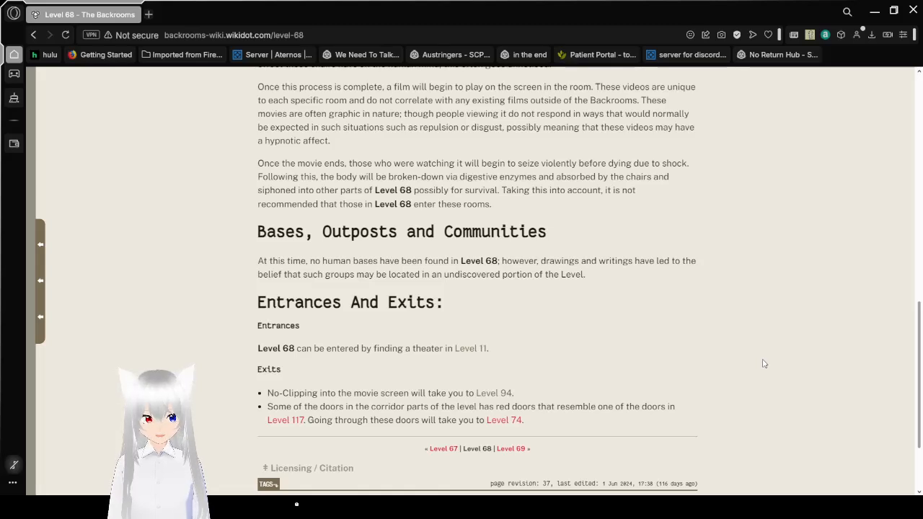
{"action": "scroll", "scroll_direction": "down", "scroll_amount": 3}
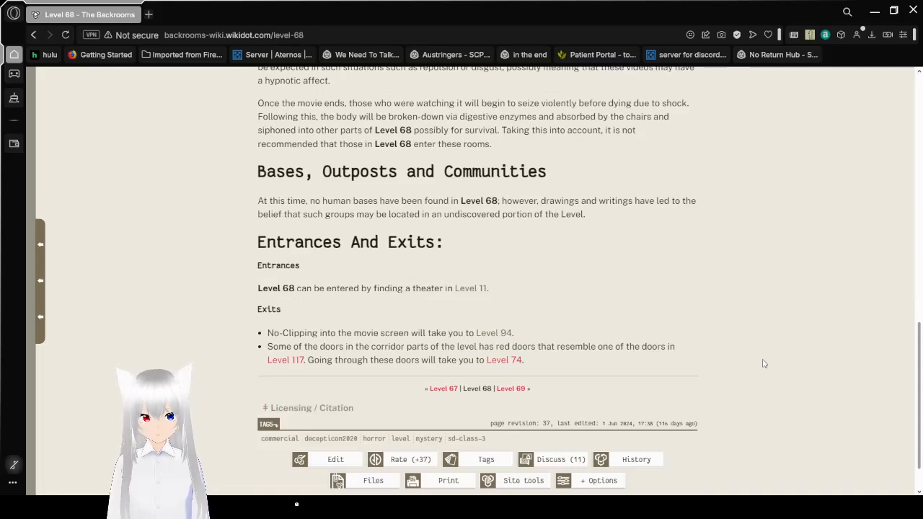